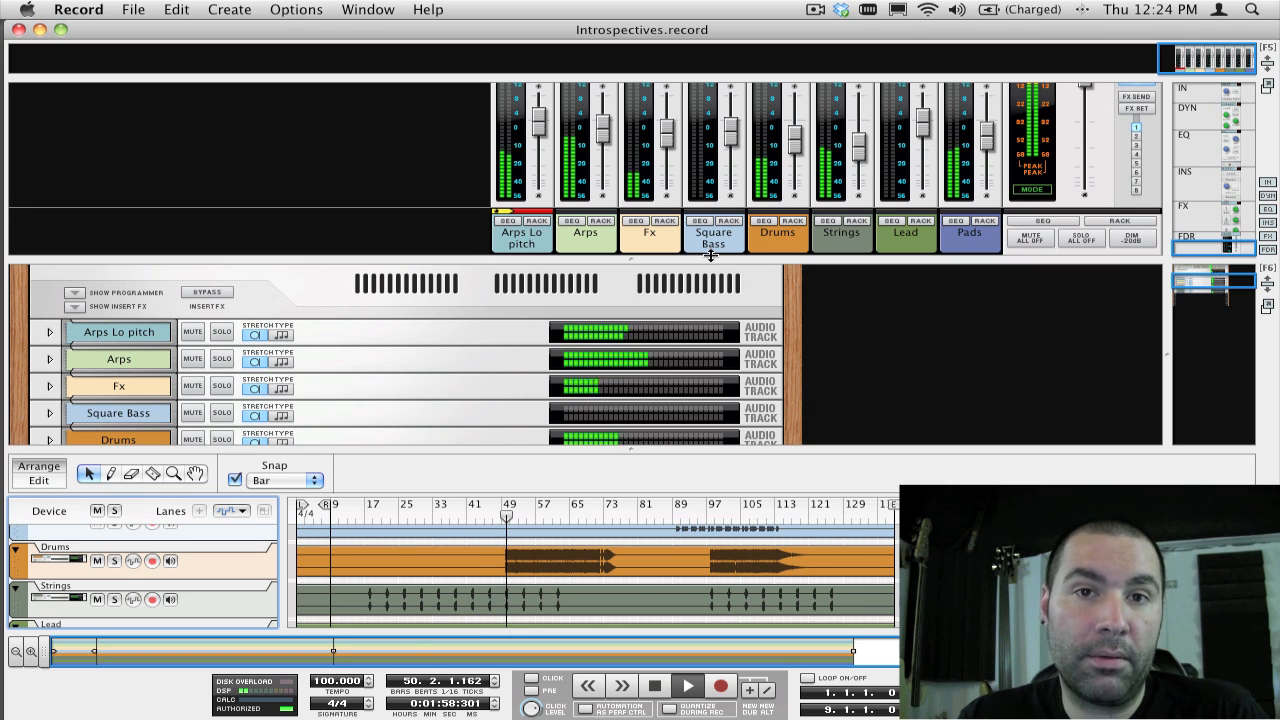
Bring the empty untitled song window forward, leaving the Introspectives project.
click(688, 686)
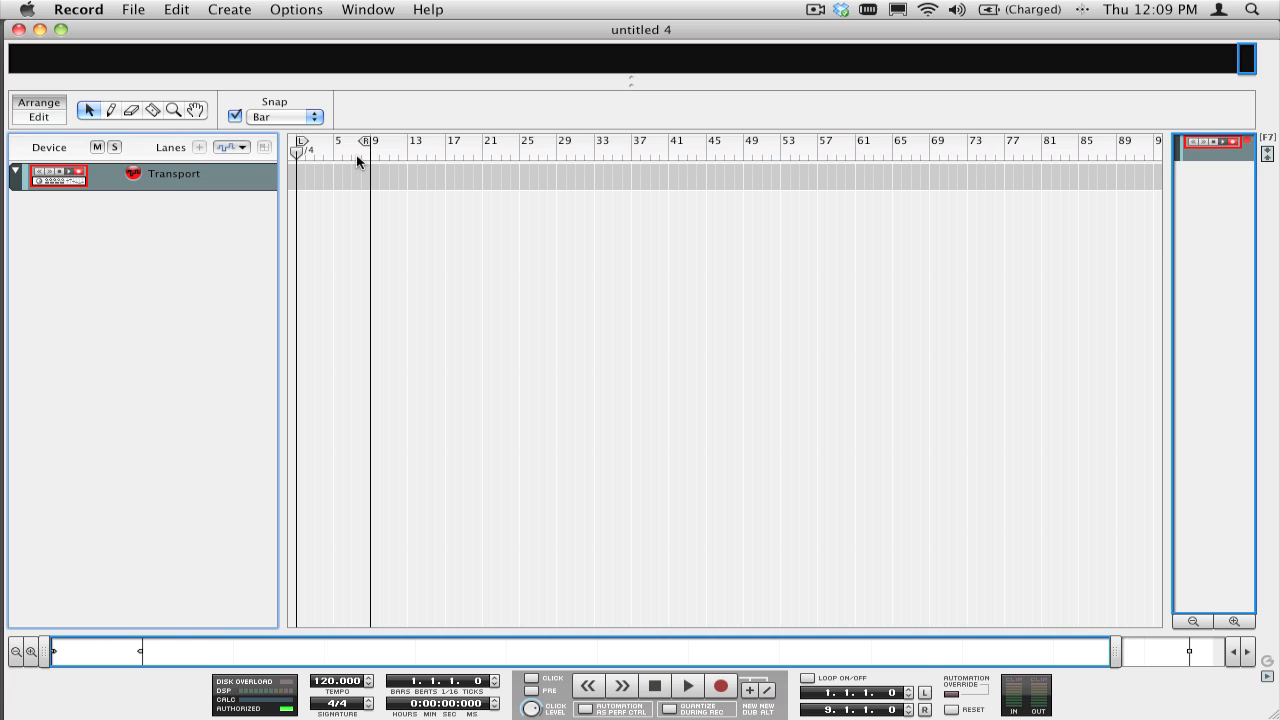
mouse_move(170, 30)
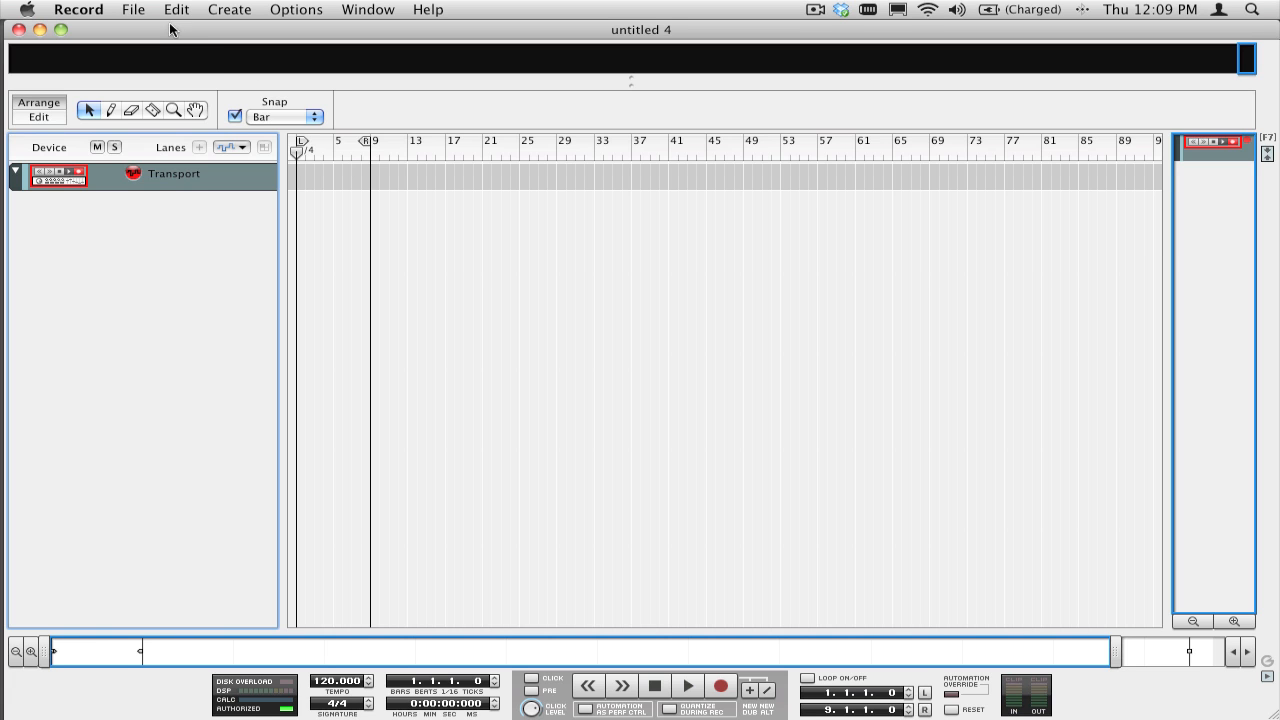
Load Dubwise.rns from the Down Tempo demo folder via the Song Browser.
click(132, 8)
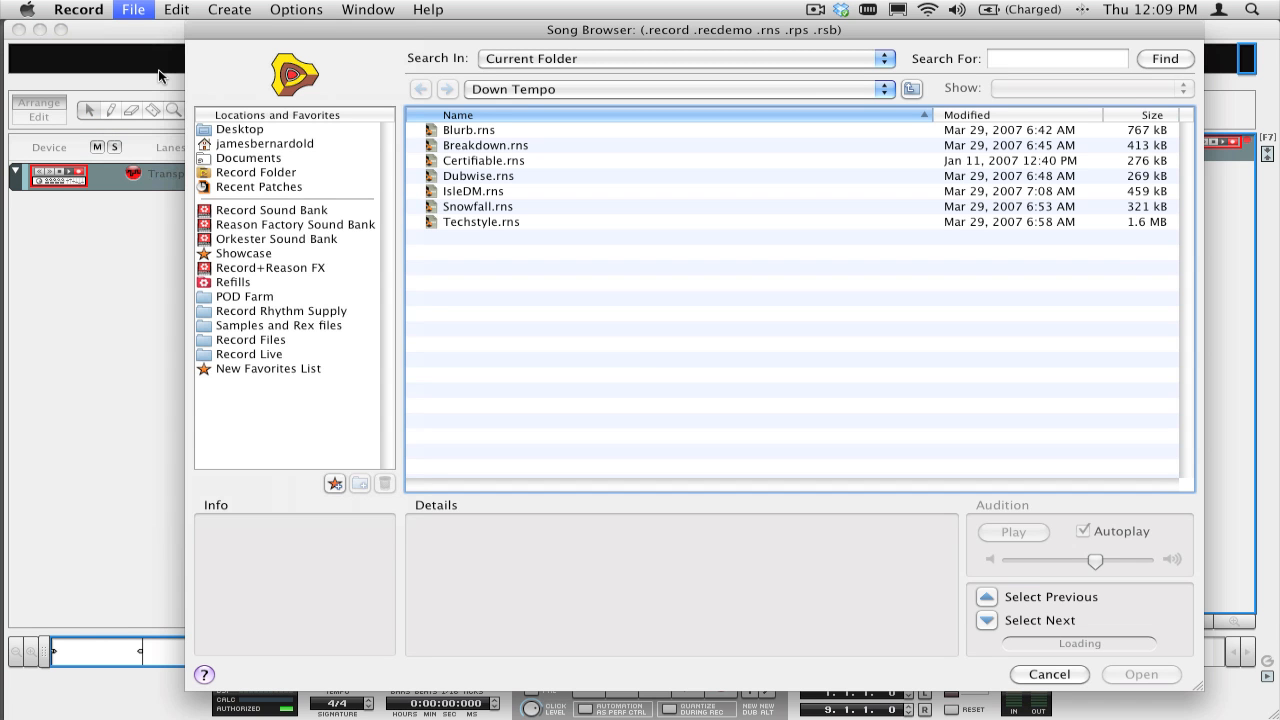
double_click(478, 176)
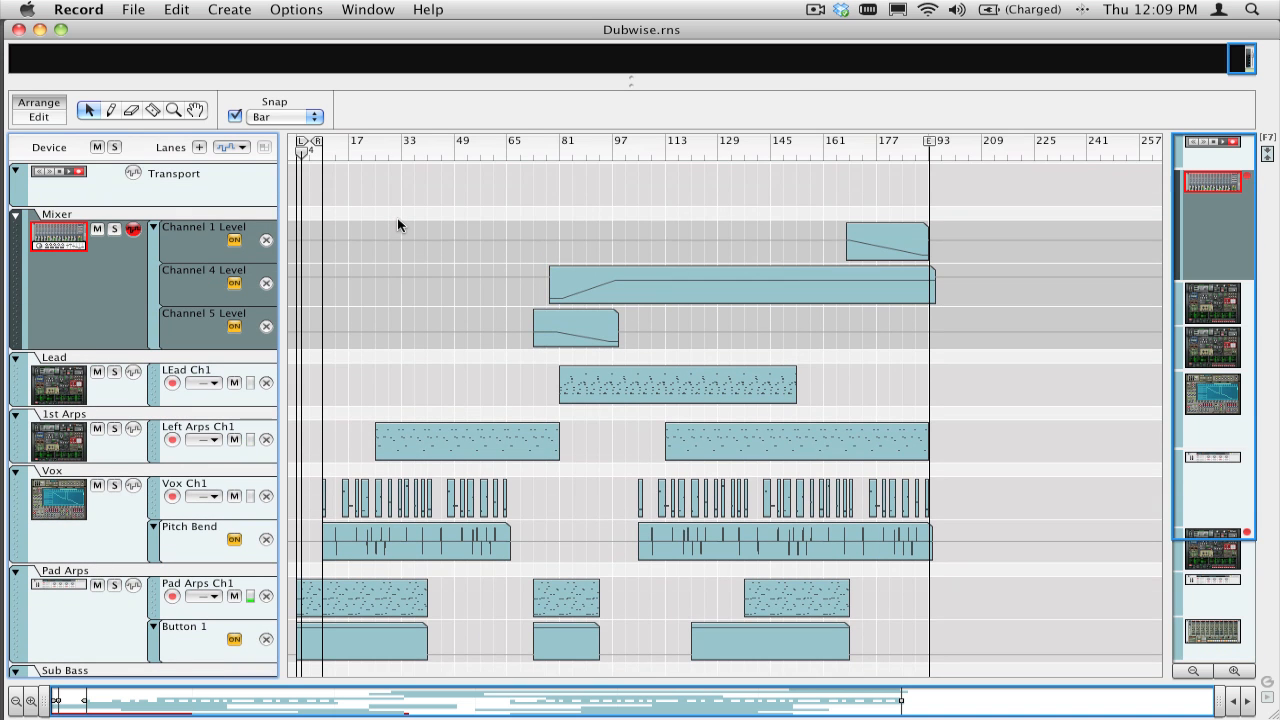
Scroll the Dubwise rack and check its cabling, ending on the 14:2 mixer front.
scroll(down, 3)
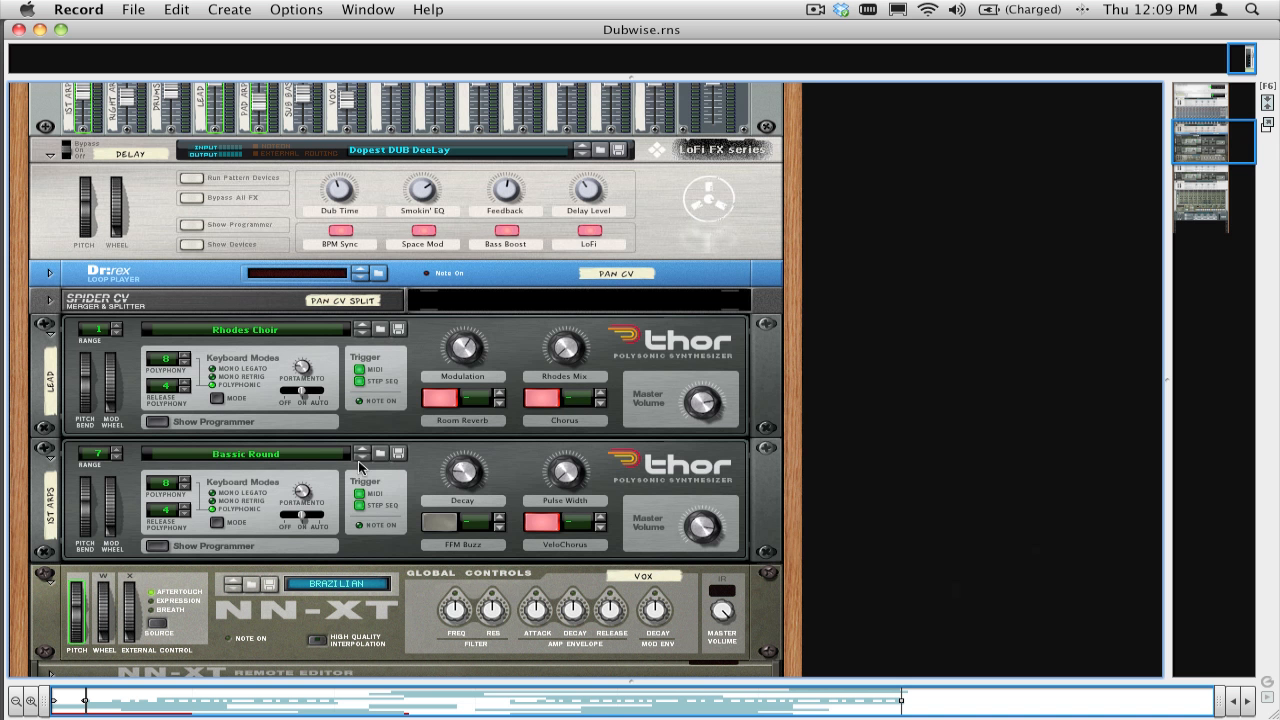
scroll(down, 3)
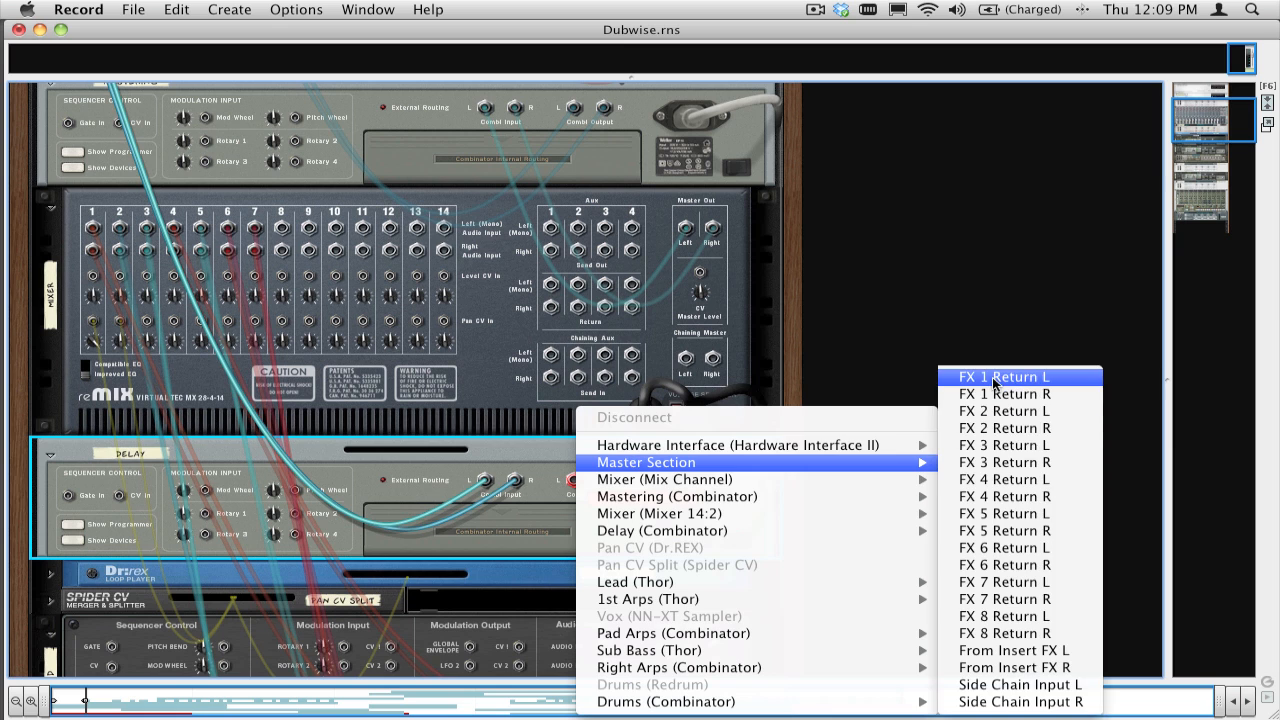
click(1004, 376)
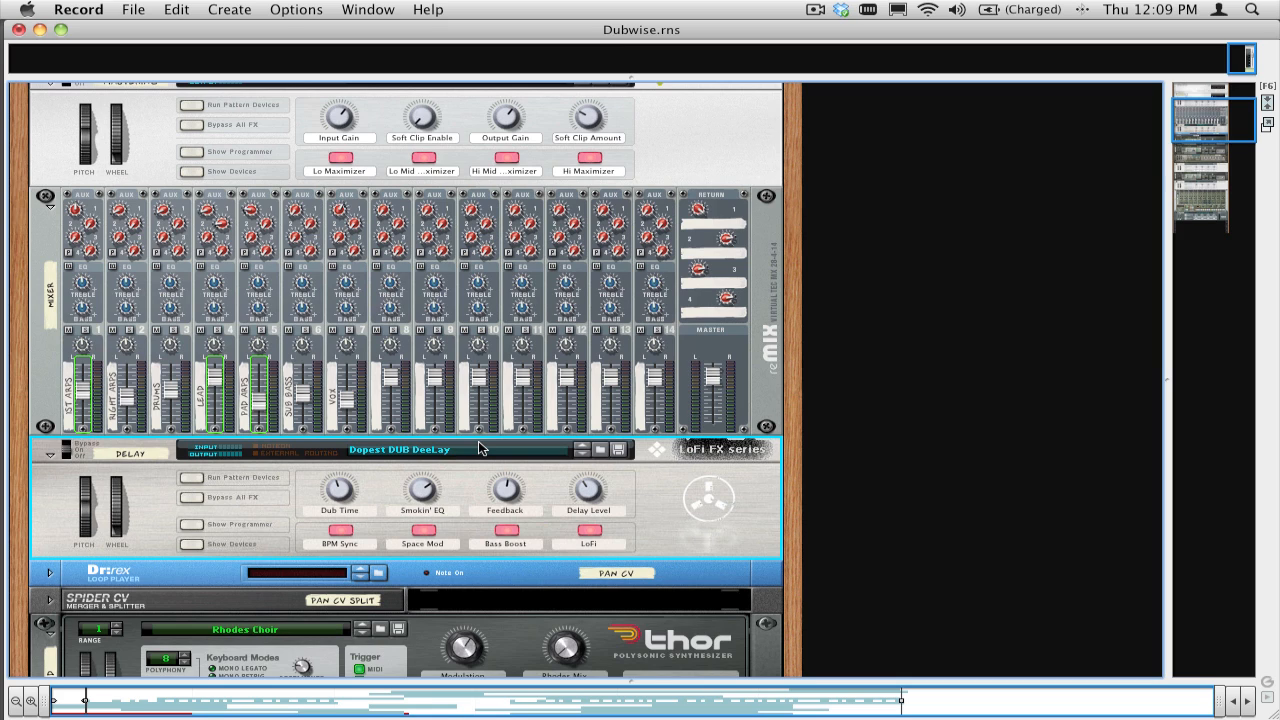
mouse_move(596, 438)
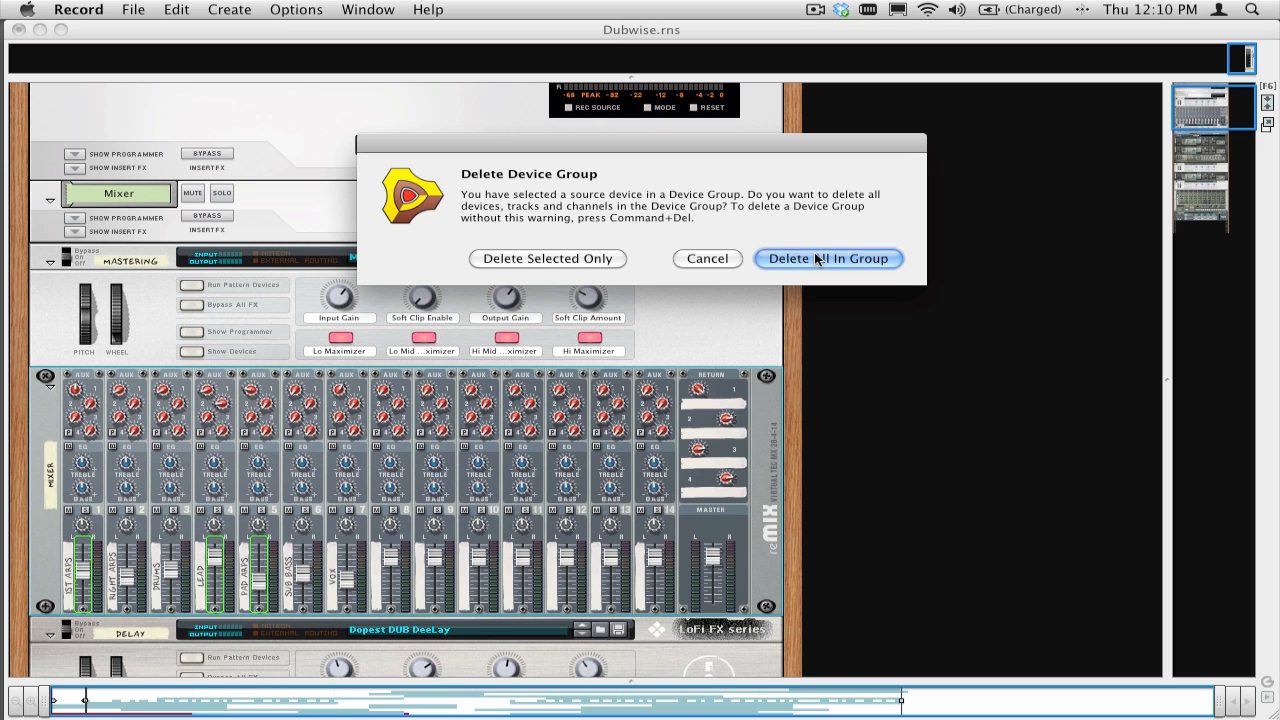
Delete the 14:2 mixer's whole device group, confirming Delete All In Group.
click(828, 258)
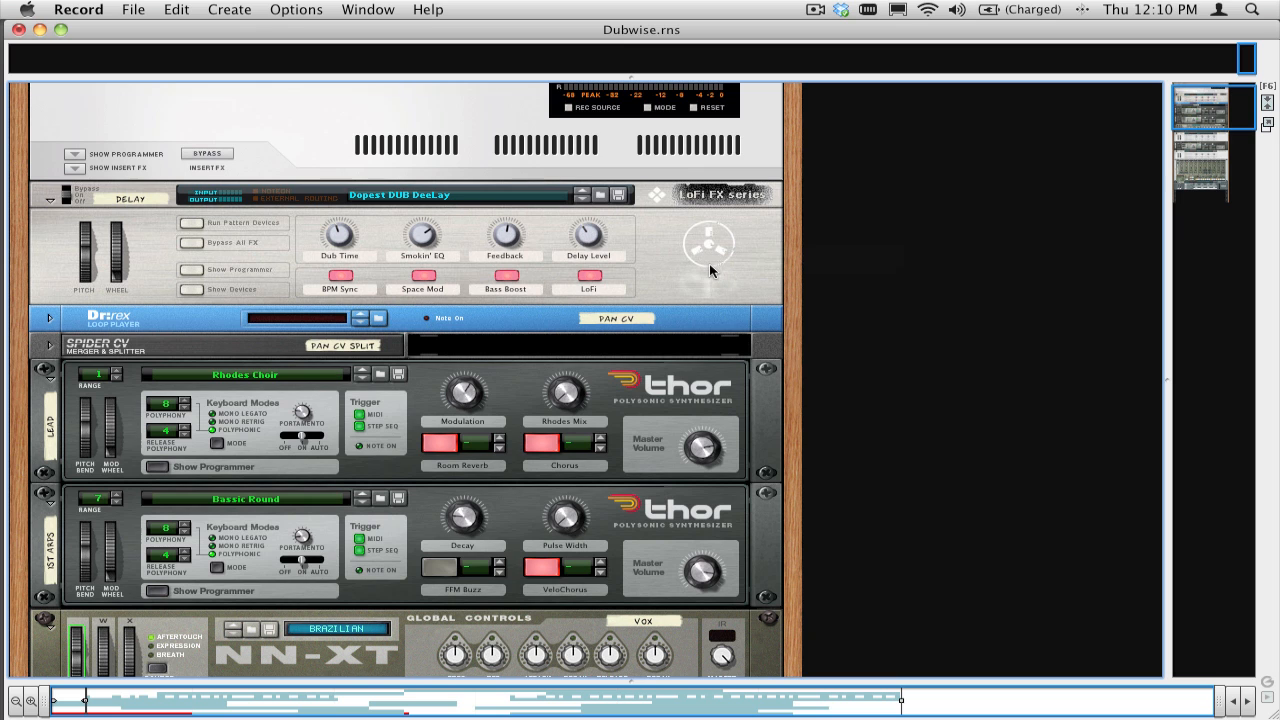
scroll(down, 3)
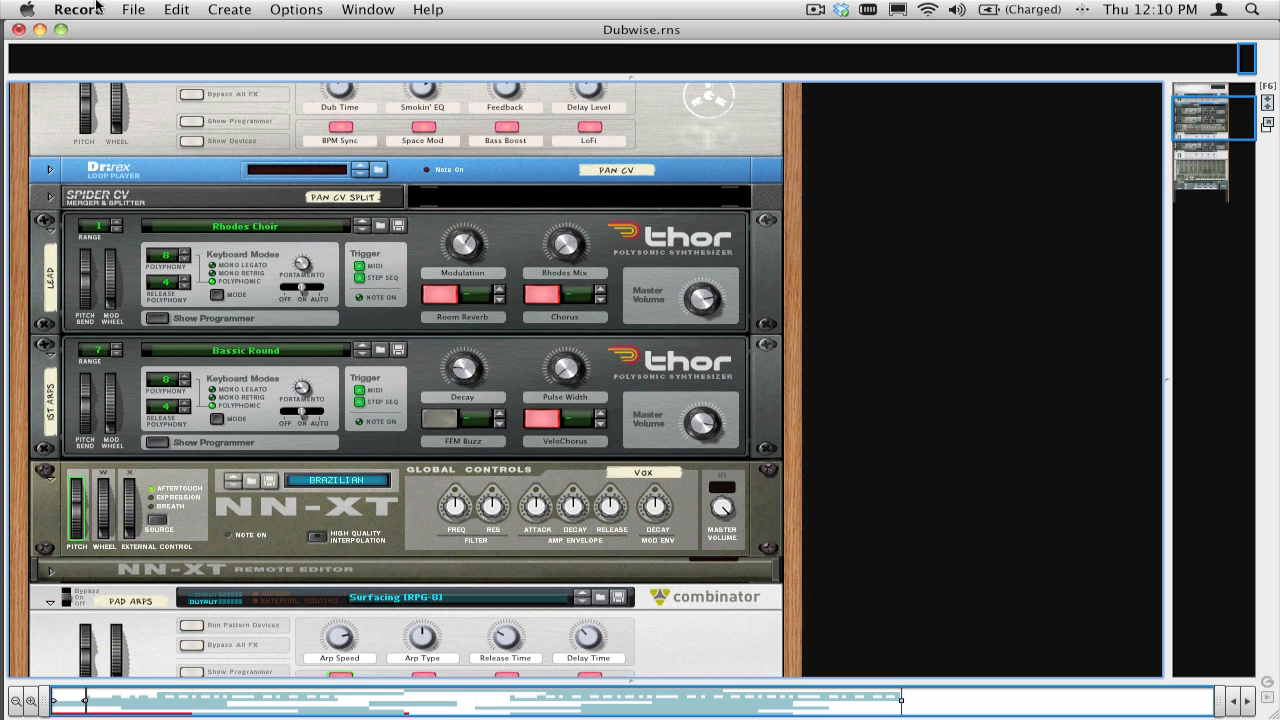
Save the song as Dubwise.record in Record Song File format on the Desktop.
click(132, 8)
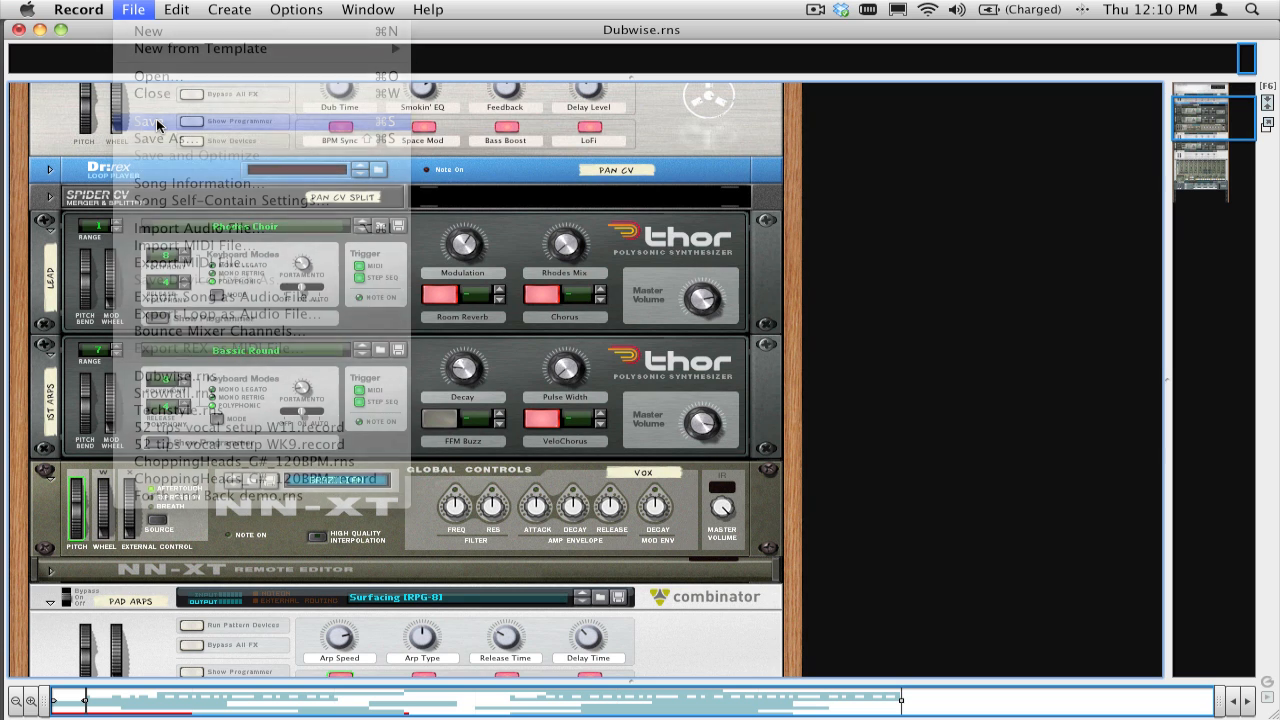
click(160, 140)
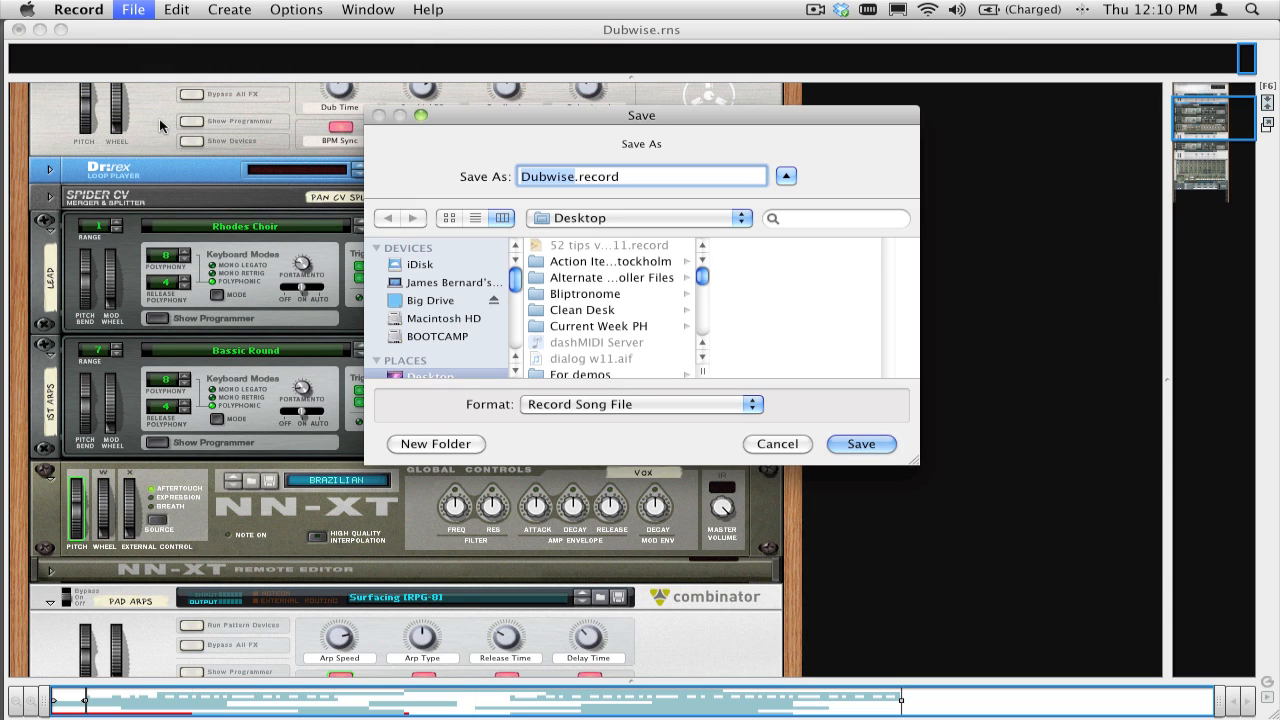
click(776, 444)
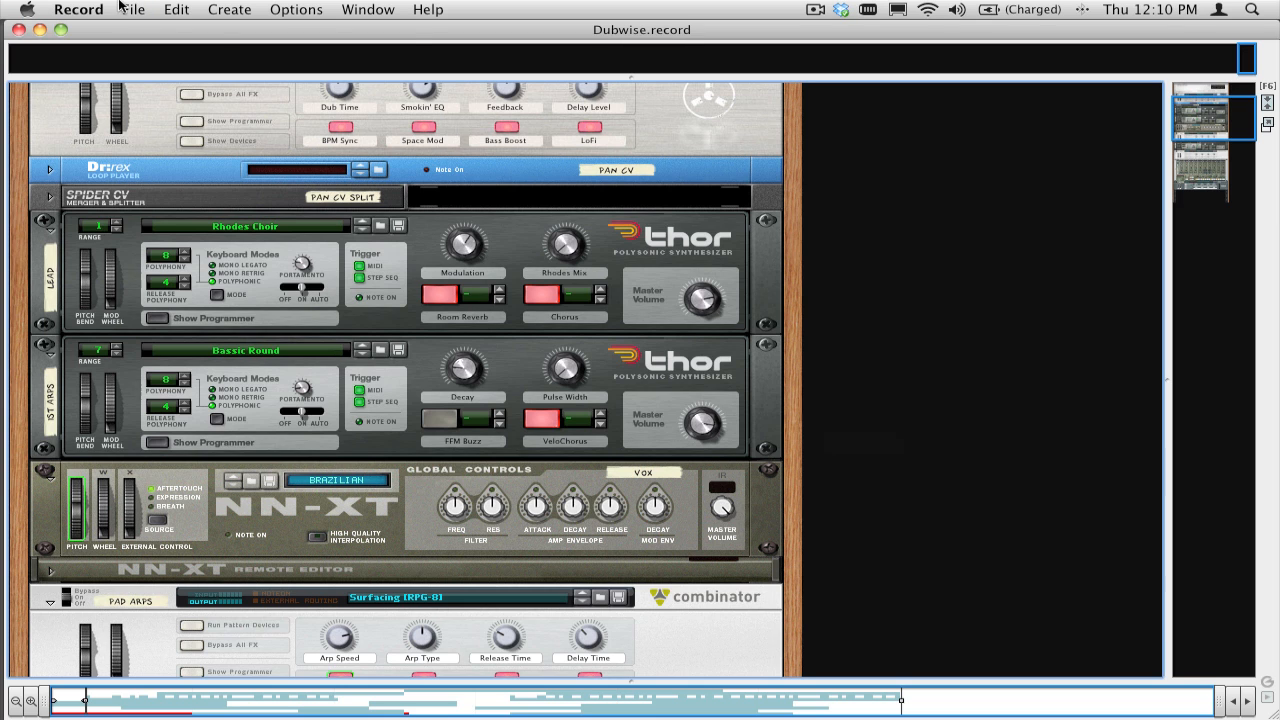
click(132, 8)
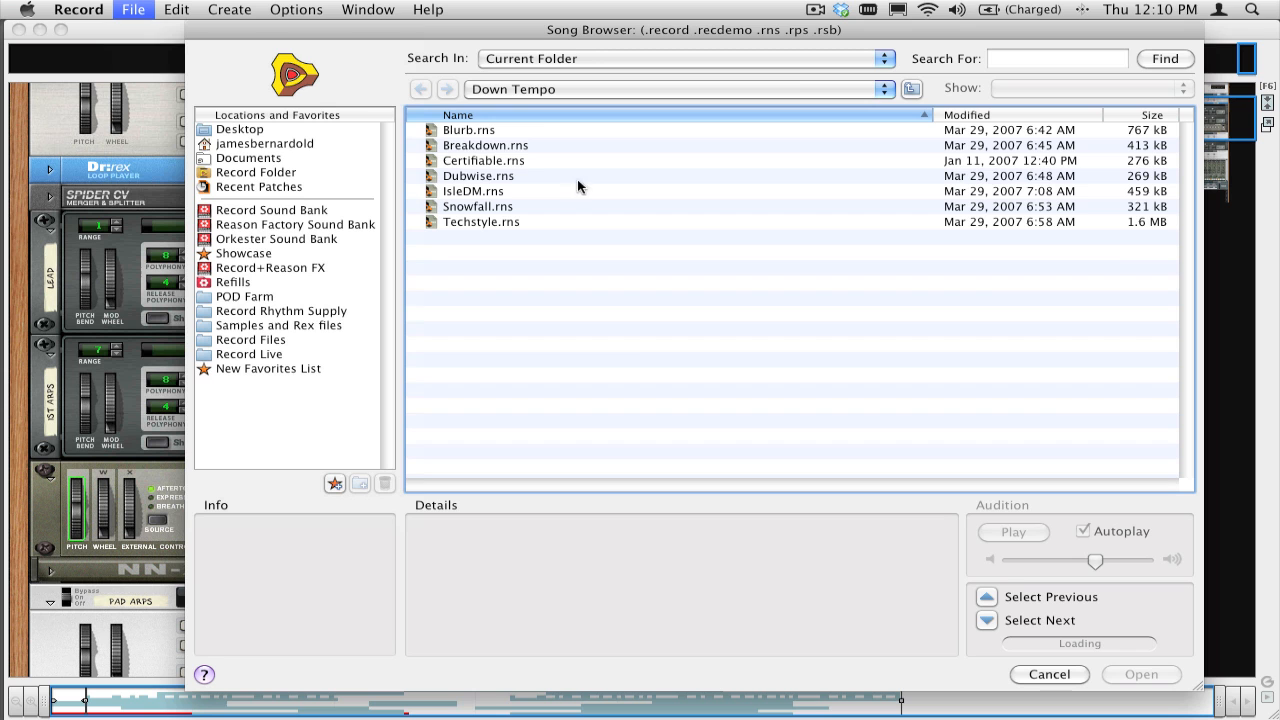
click(478, 176)
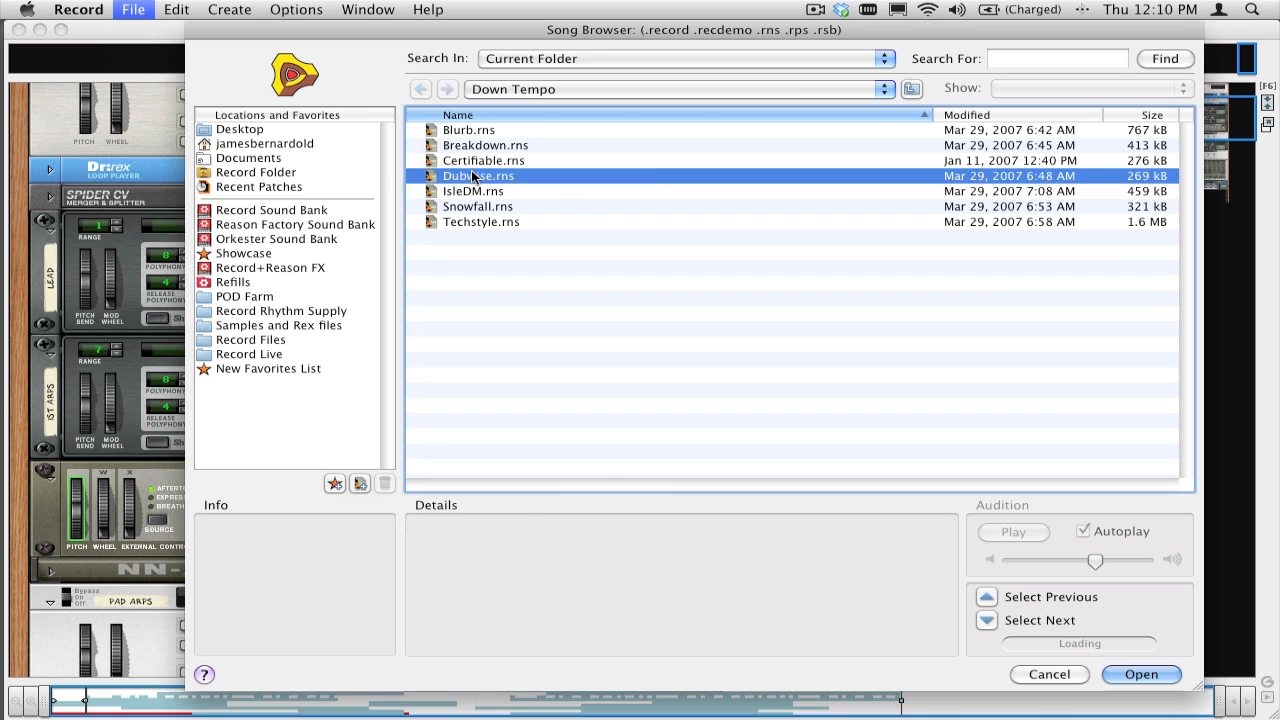
click(1140, 674)
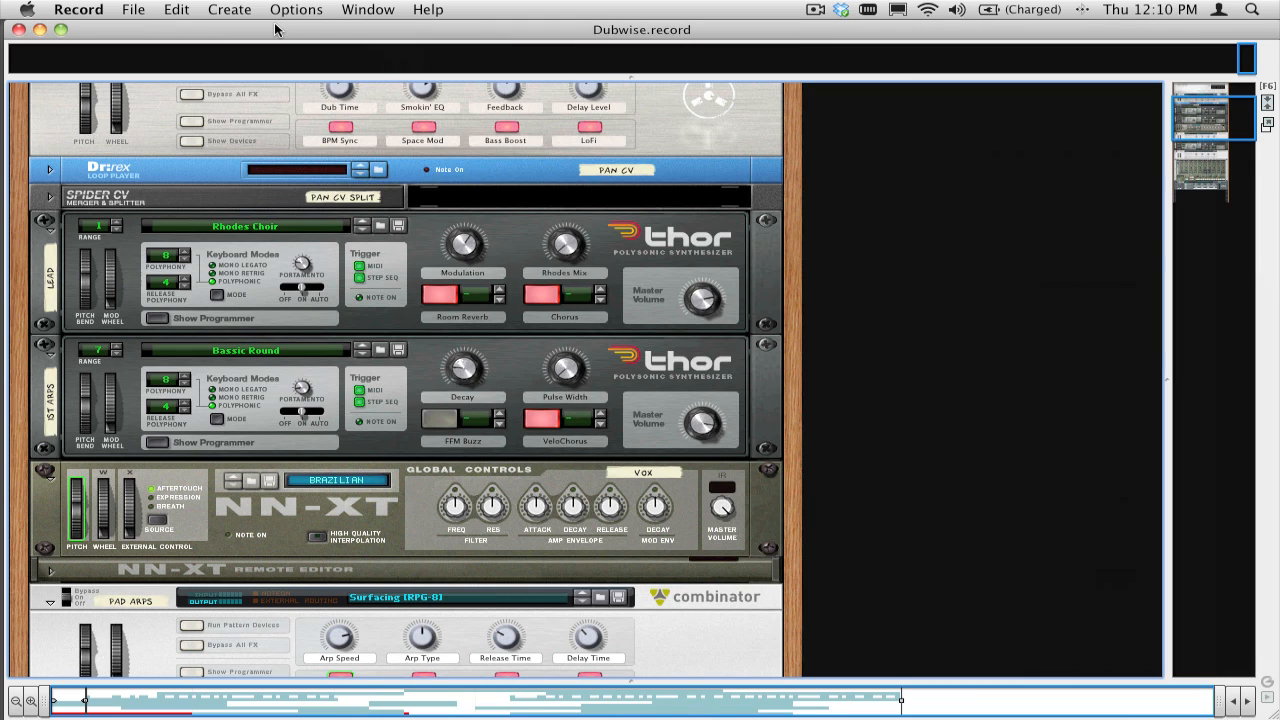
mouse_move(358, 138)
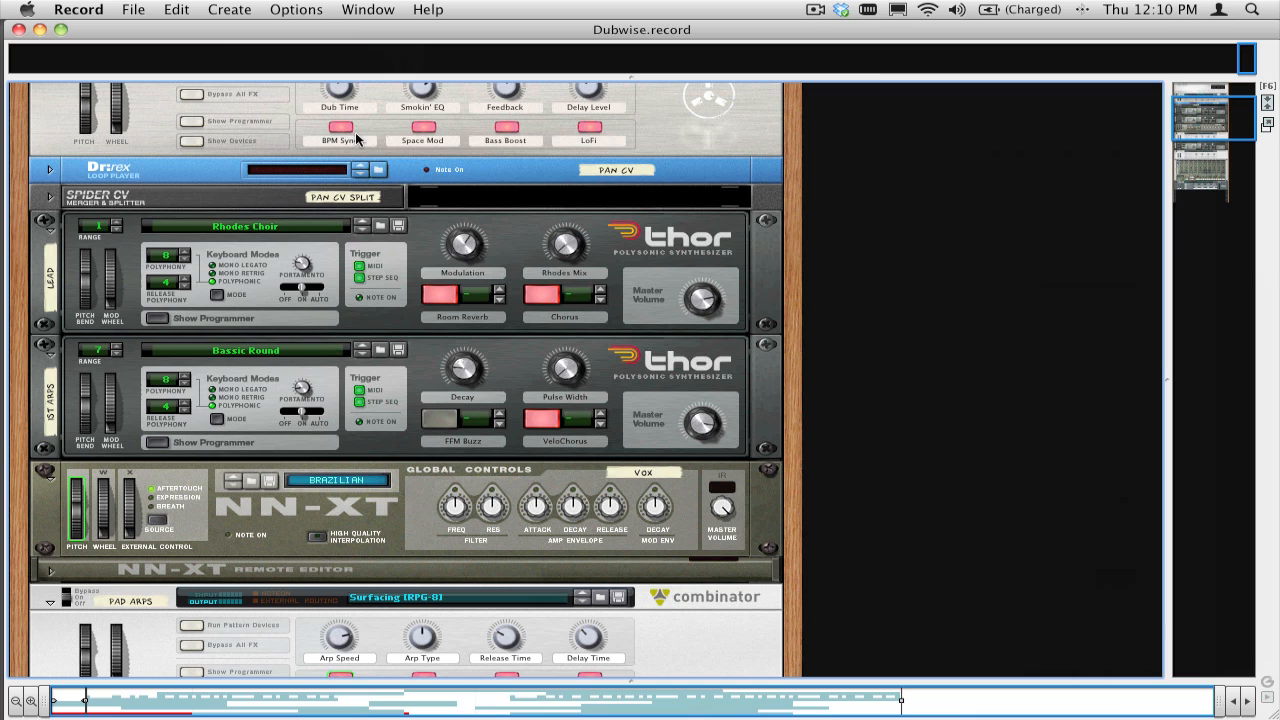
Select all rack devices and auto-route them, creating mix channels from Lead to Drums.
click(176, 8)
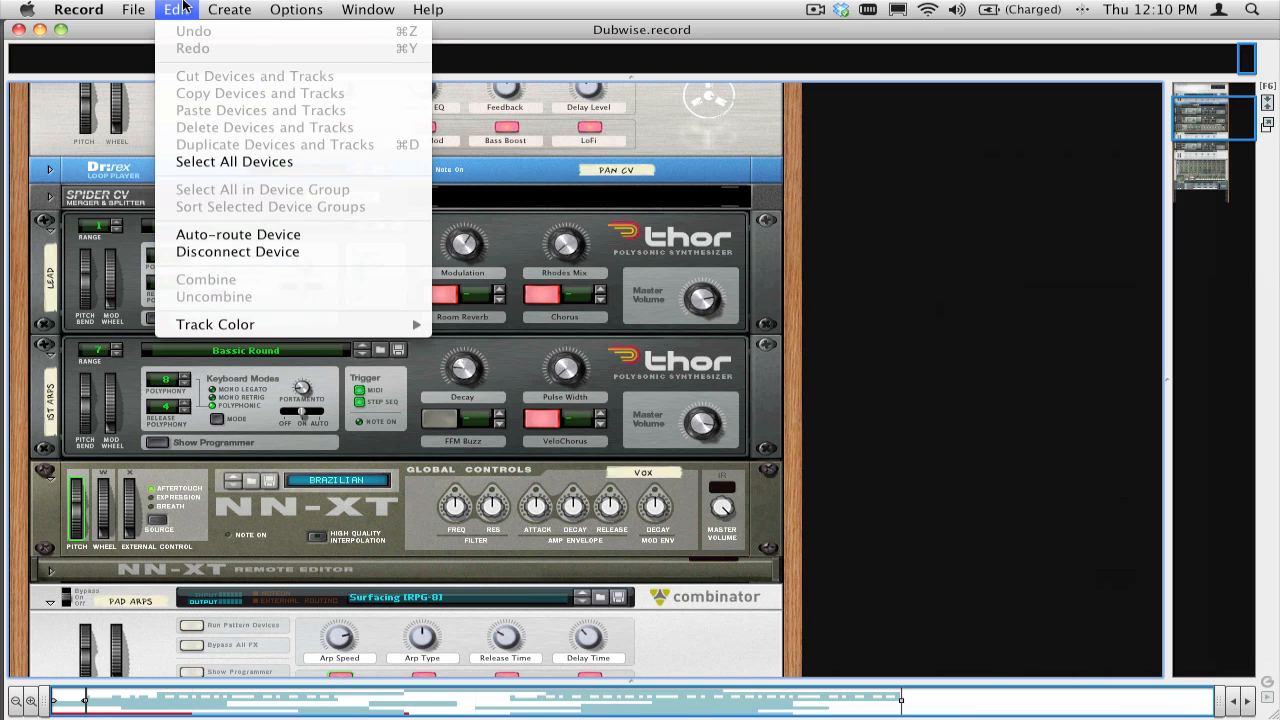
click(234, 160)
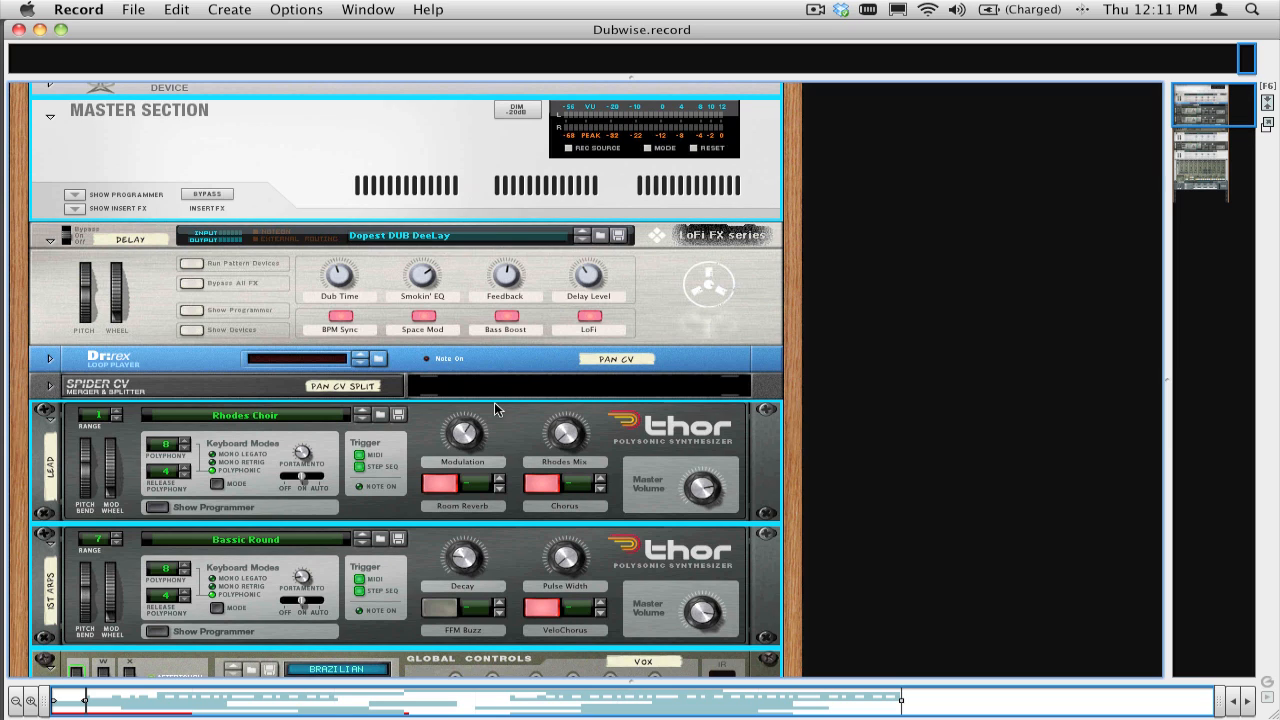
click(176, 8)
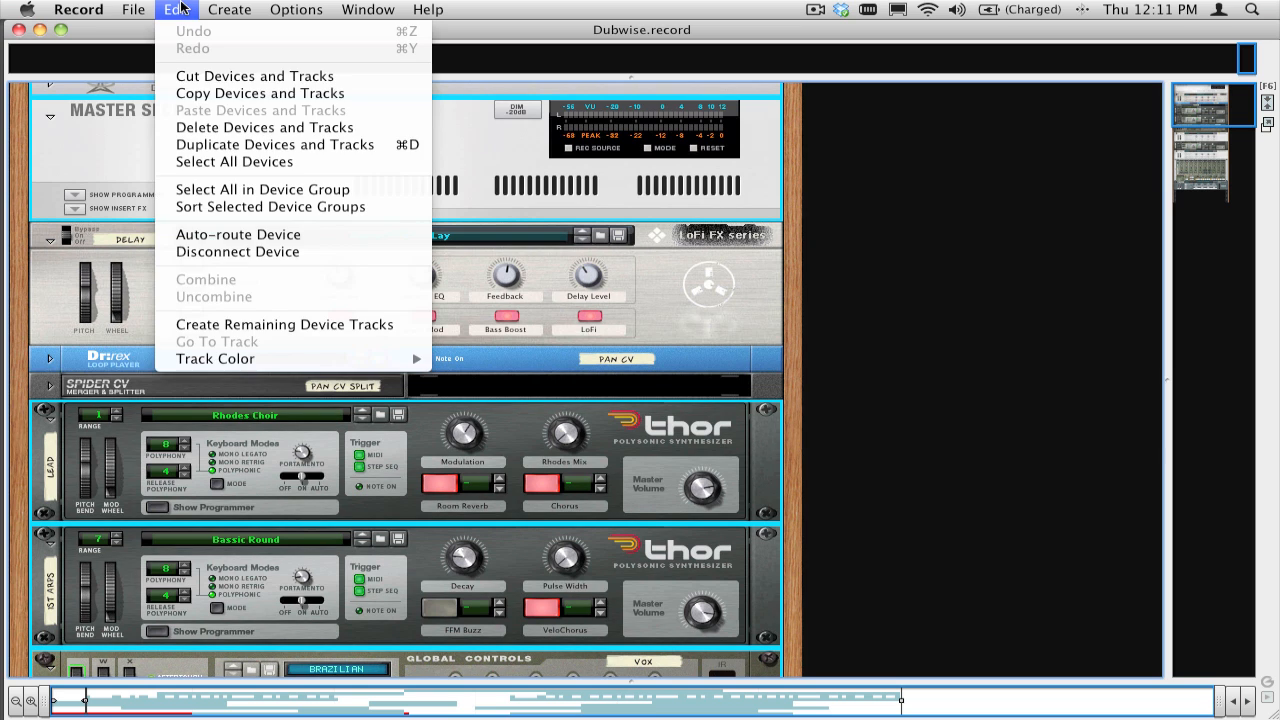
click(176, 8)
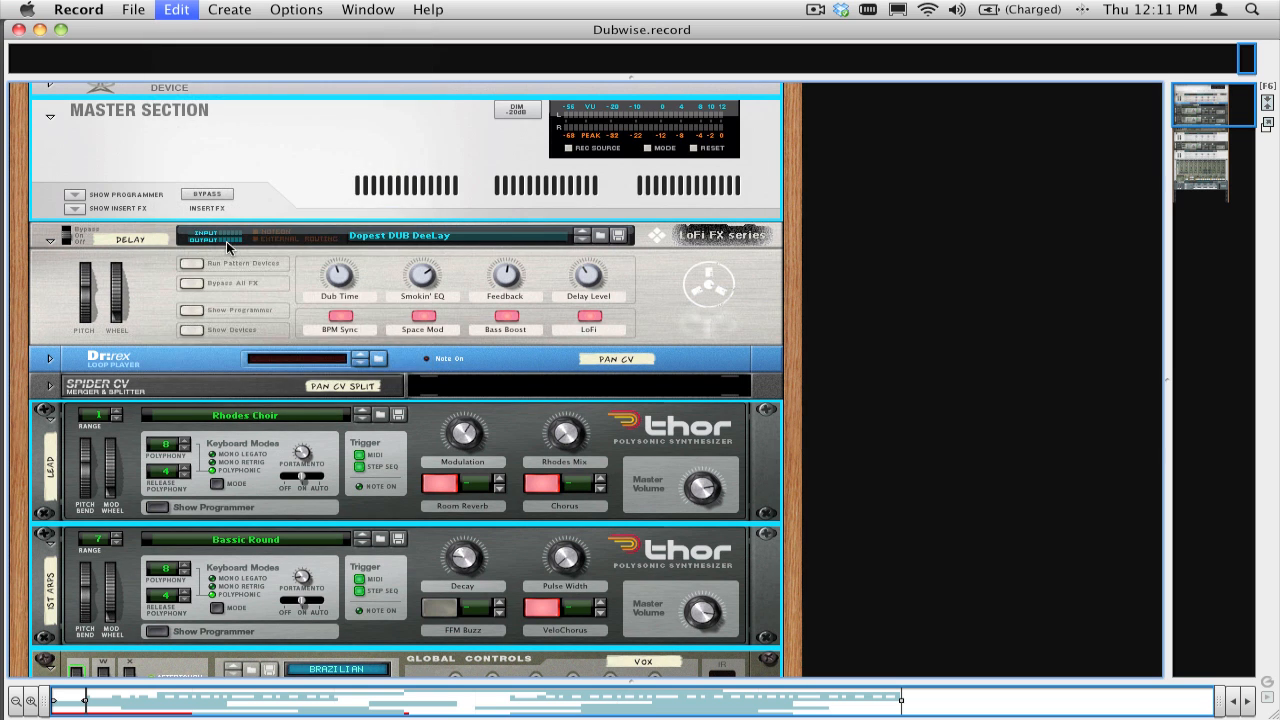
scroll(down, 3)
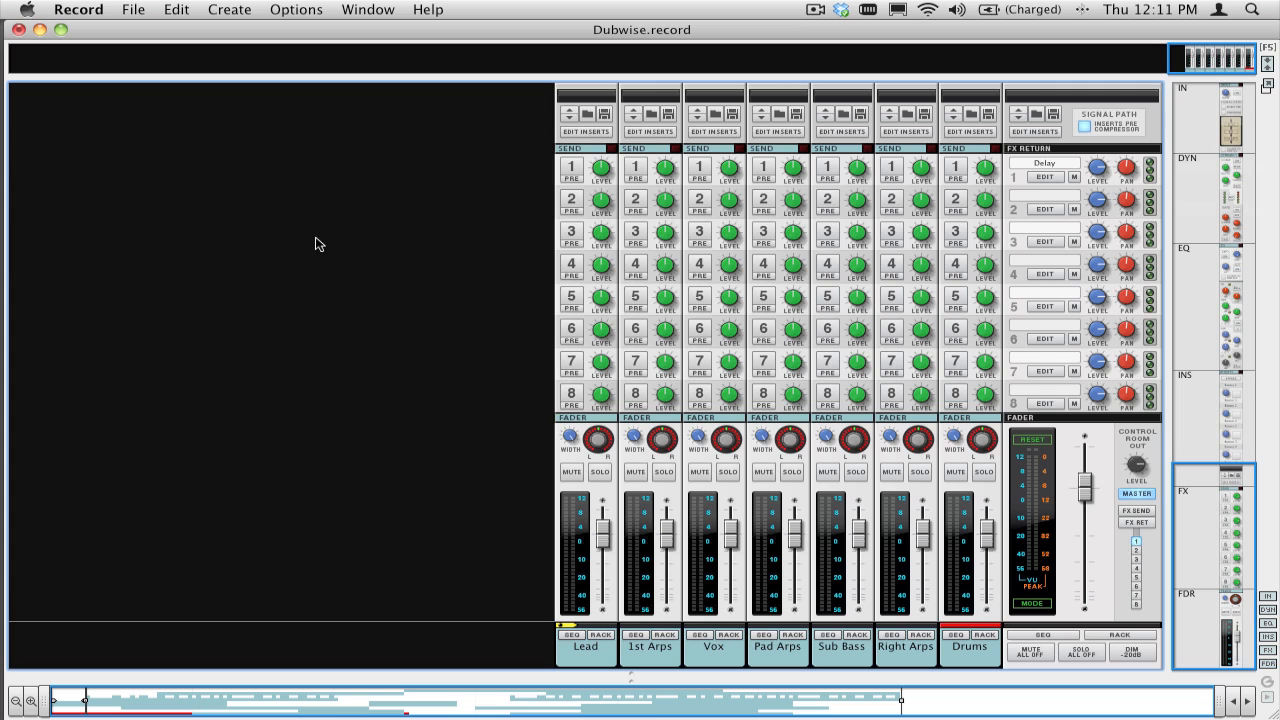
mouse_move(710, 524)
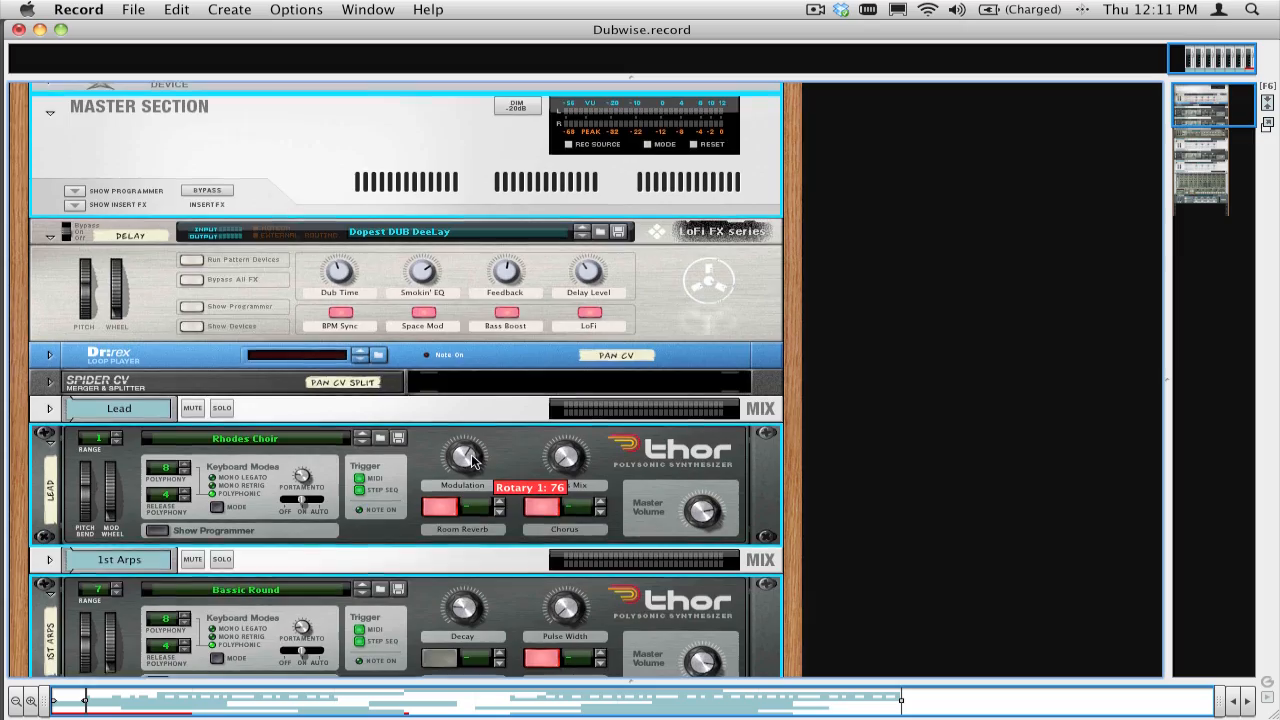
Scroll the rack to view the new Mix Channel devices beside the original Dubwise.rns.
scroll(down, 3)
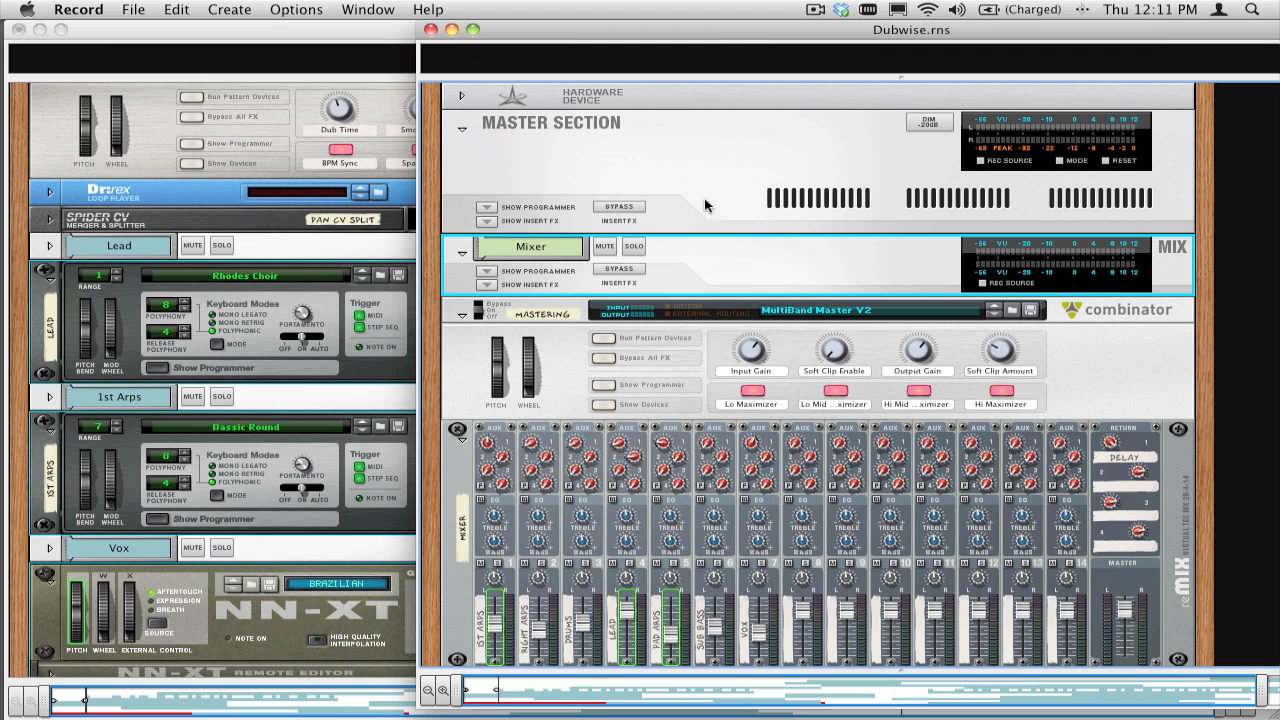
View Dubwise.rns's sequencer with Mixer automation lanes for Channel 1, 4 and 5 levels.
scroll(down, 3)
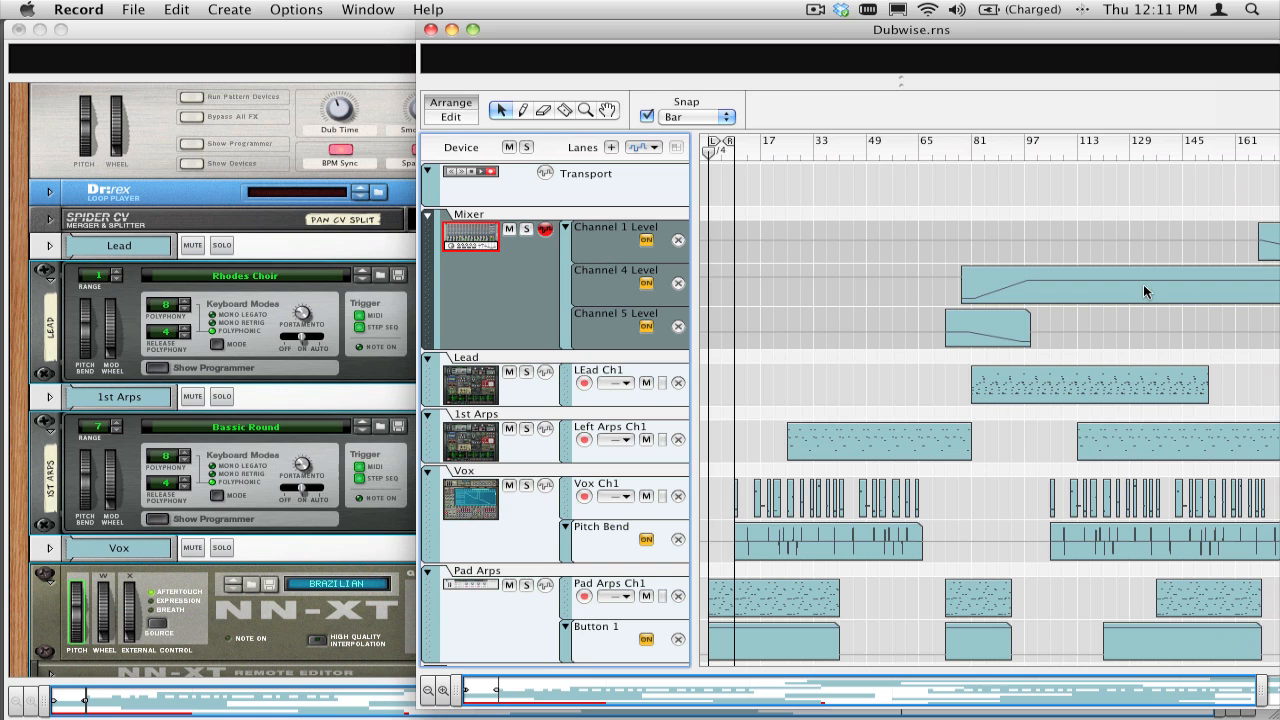
click(1100, 290)
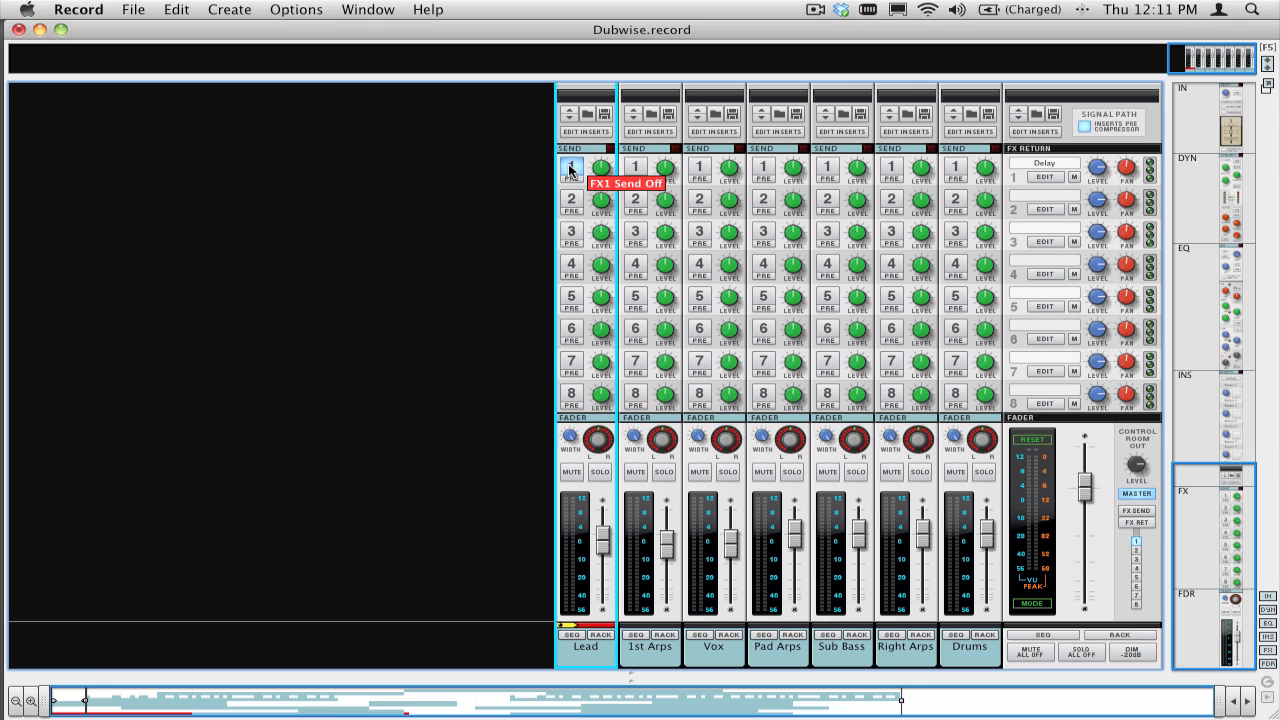
Enable the FX1 send to the Delay return on the Lead, Vox and Pad Arps channels.
drag(600, 168, 600, 160)
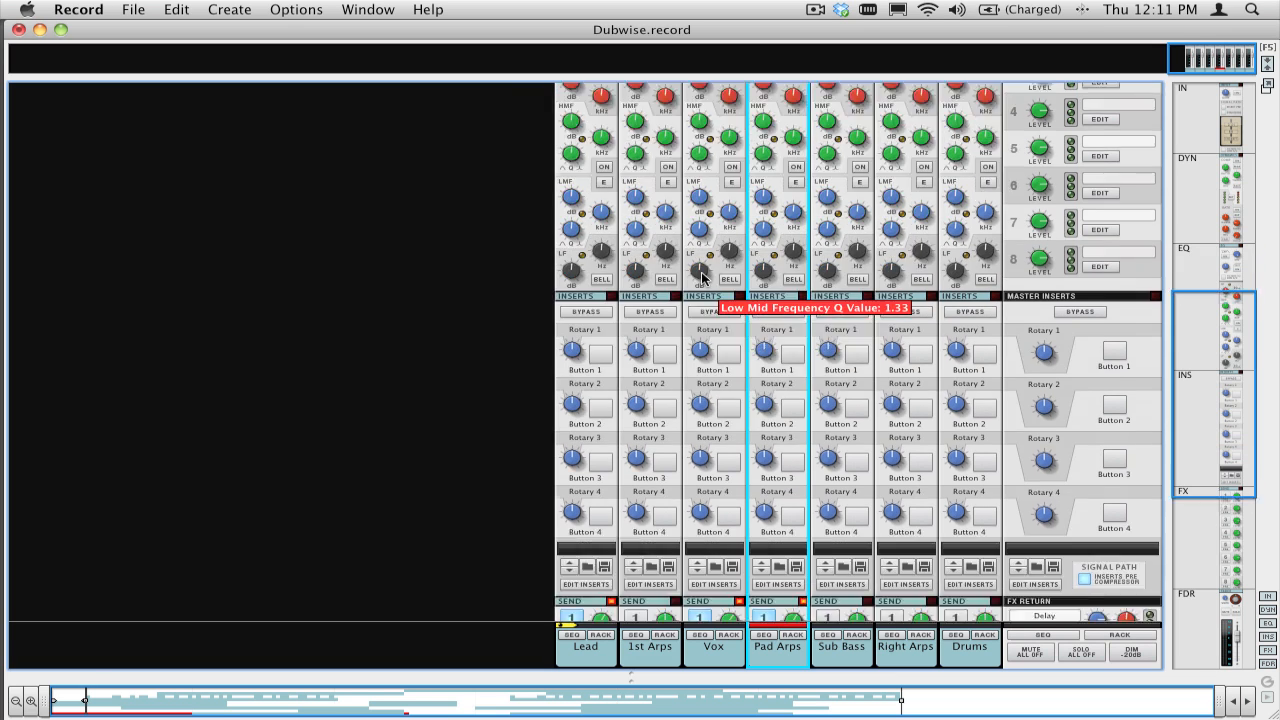
scroll(down, 3)
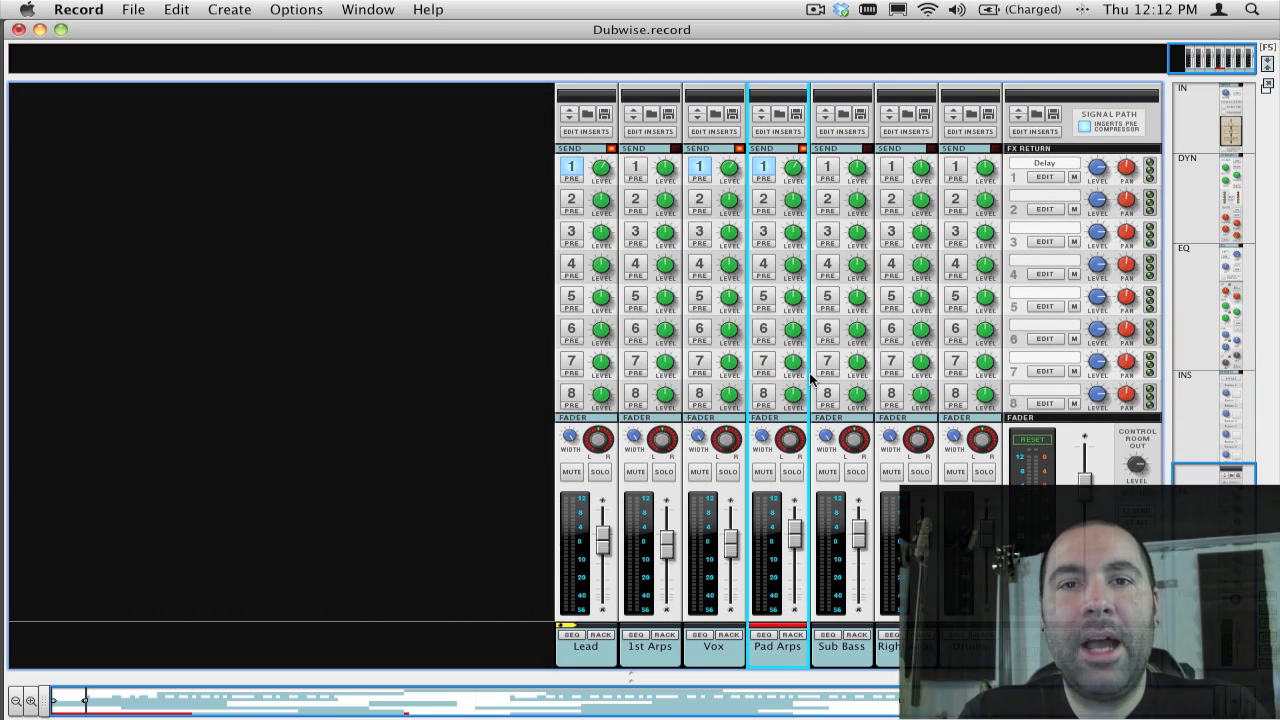
mouse_move(696, 256)
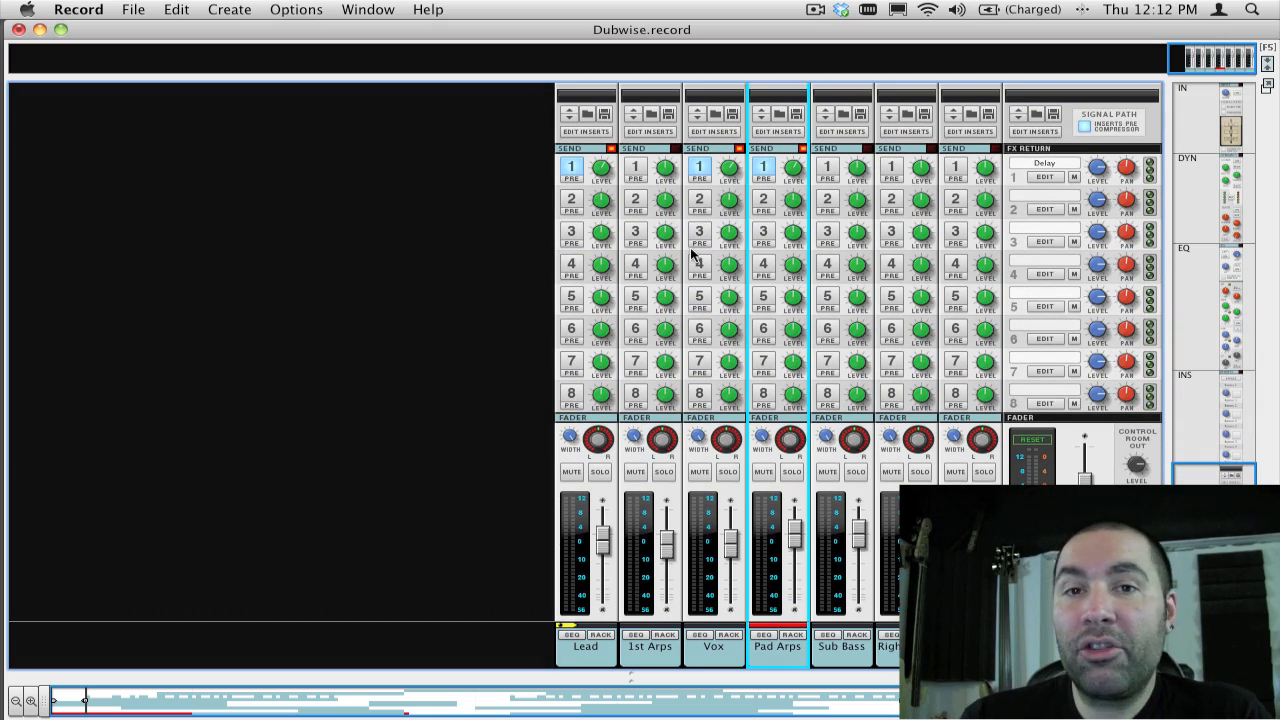